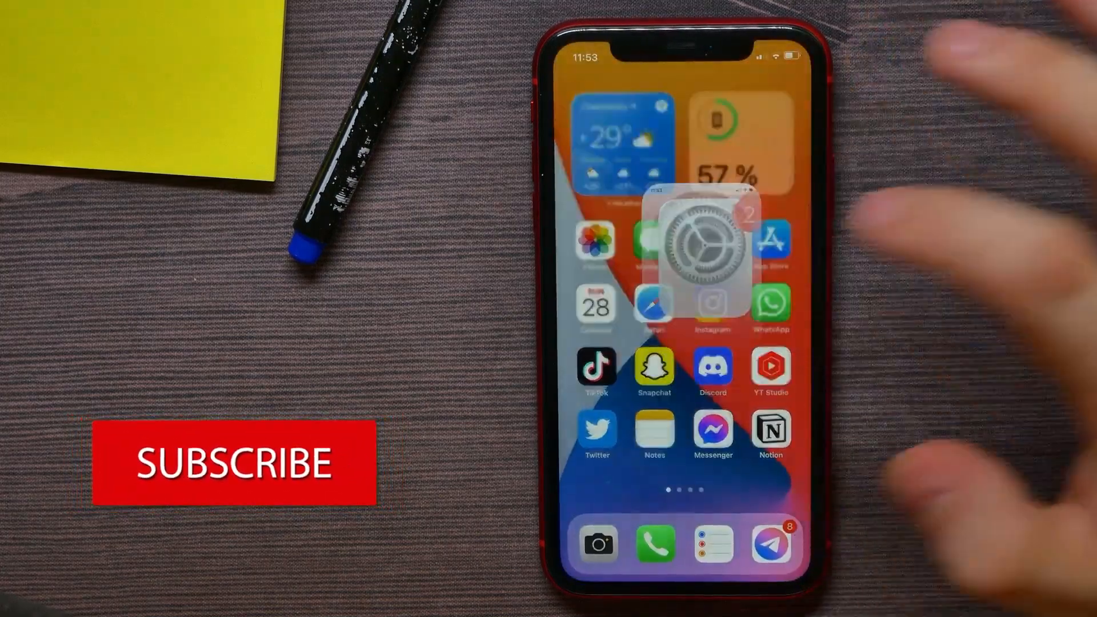
Launch the Settings app from the iPhone home screen.
click(693, 252)
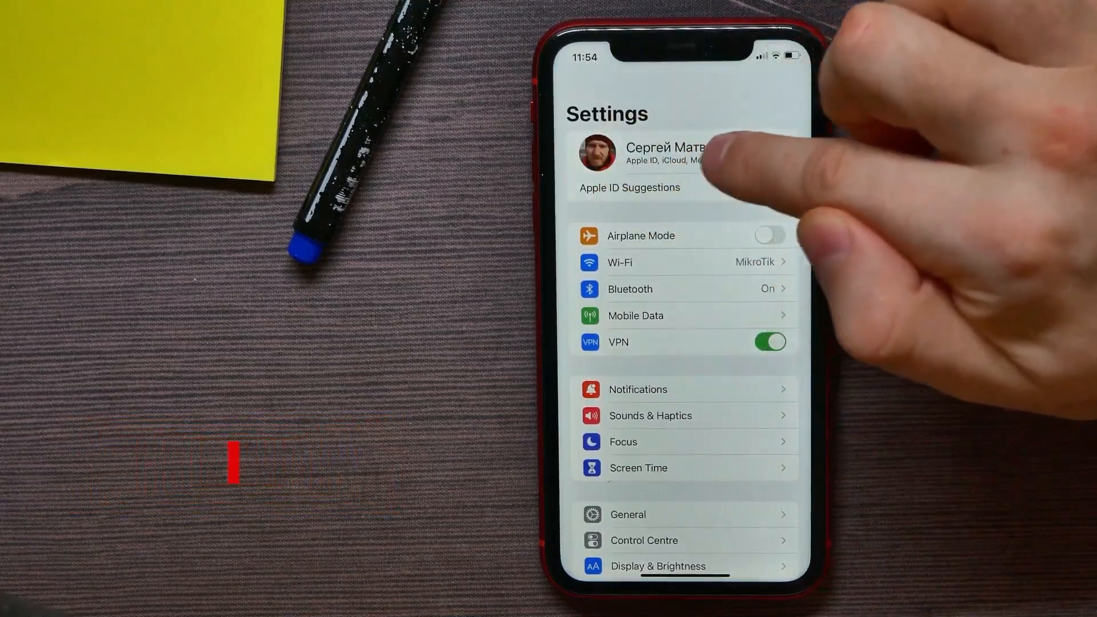
Go from the Apple ID account to iCloud and show all apps using iCloud.
click(643, 153)
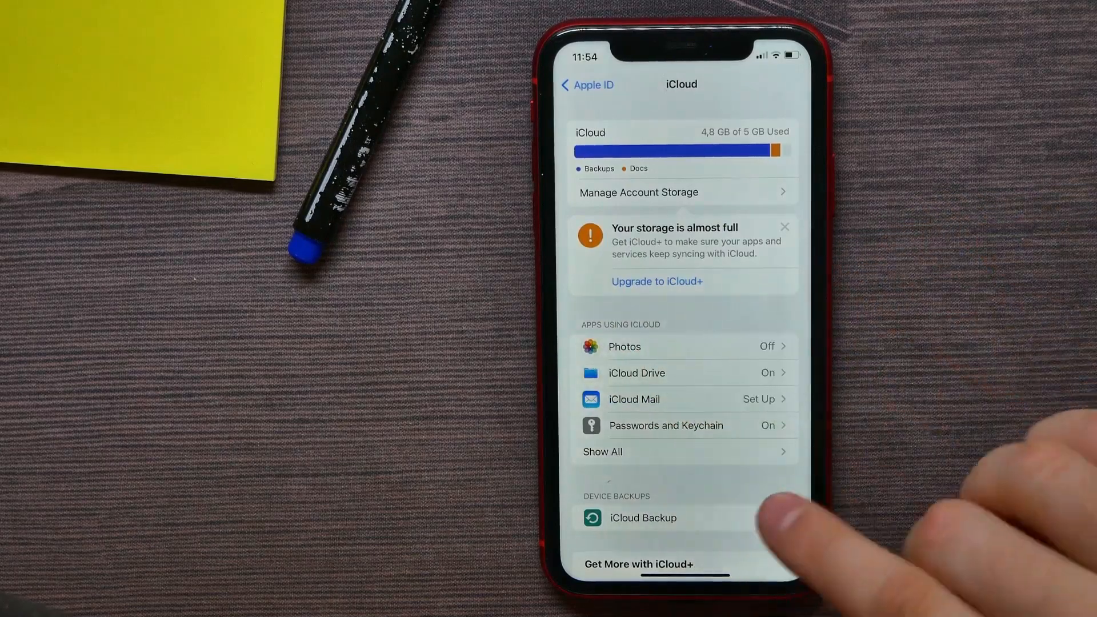
click(602, 451)
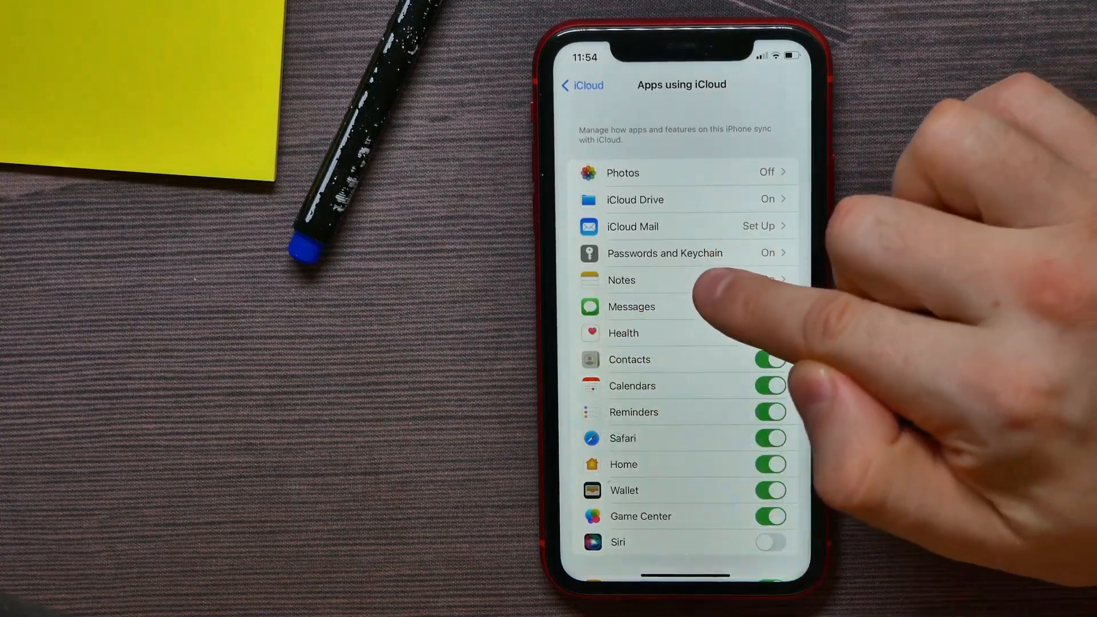
Select Notes from the list of apps using iCloud.
click(621, 280)
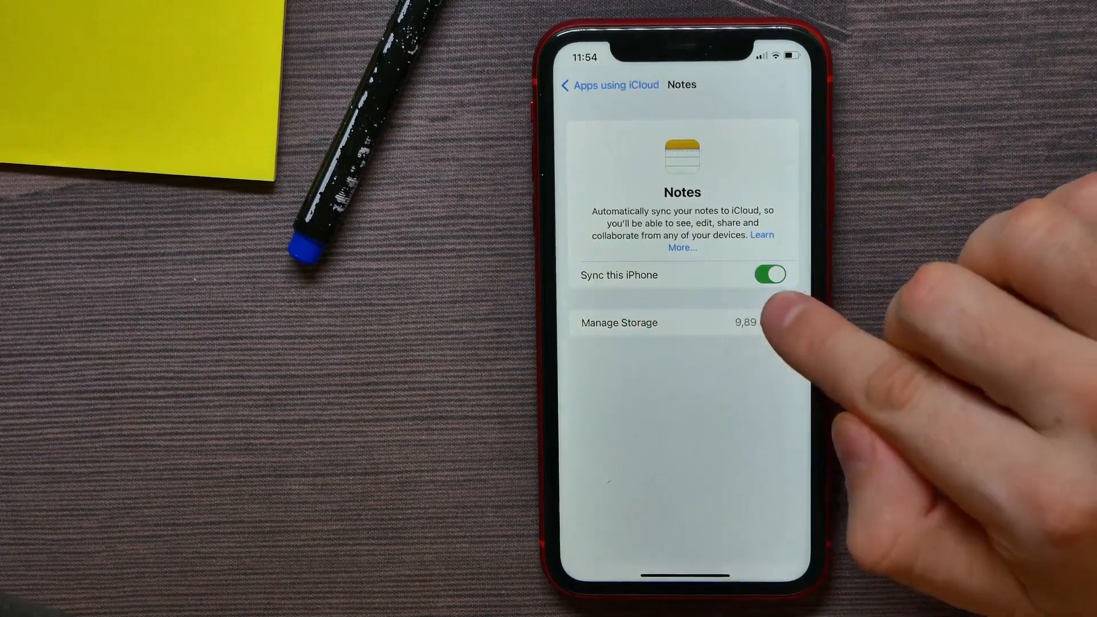
mouse_move(755, 315)
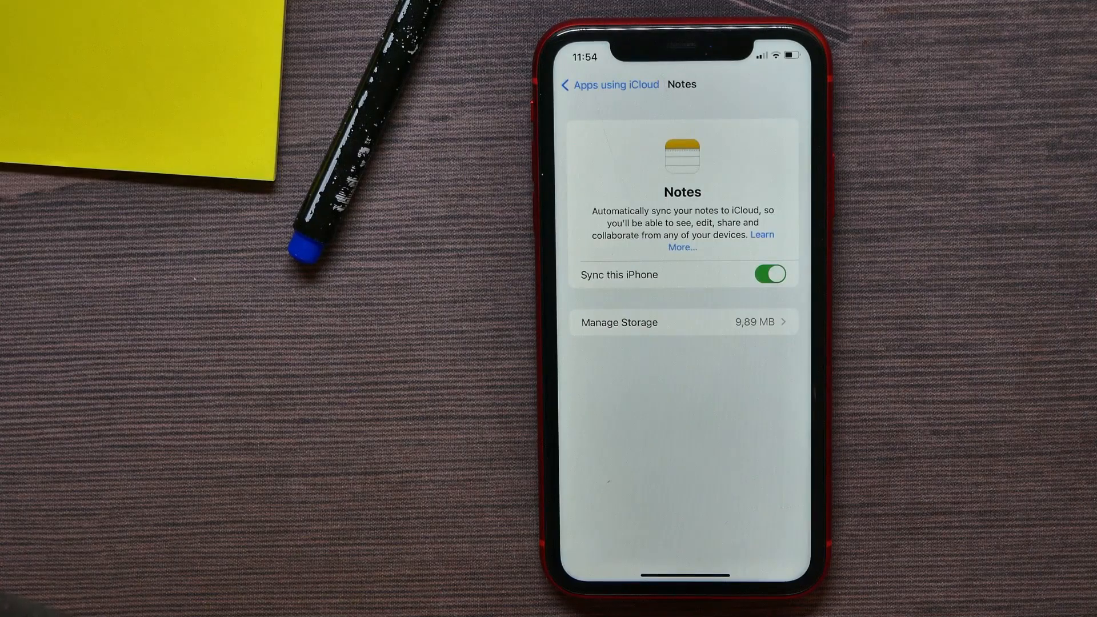
Turn off 'Sync this iPhone' for Notes and confirm Delete from My iPhone.
click(770, 274)
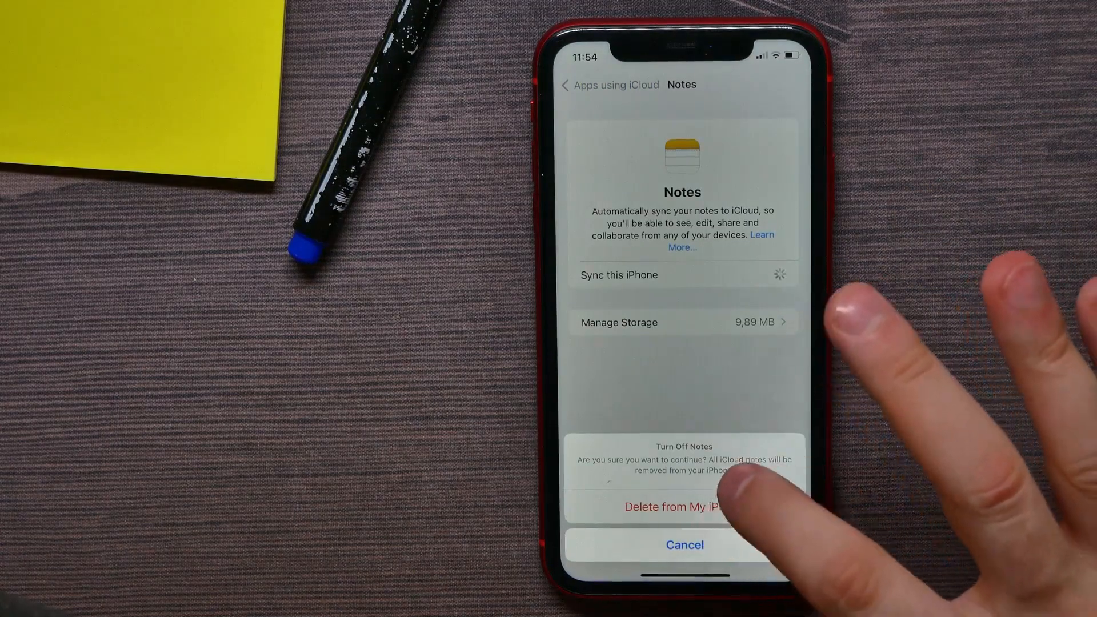
click(675, 505)
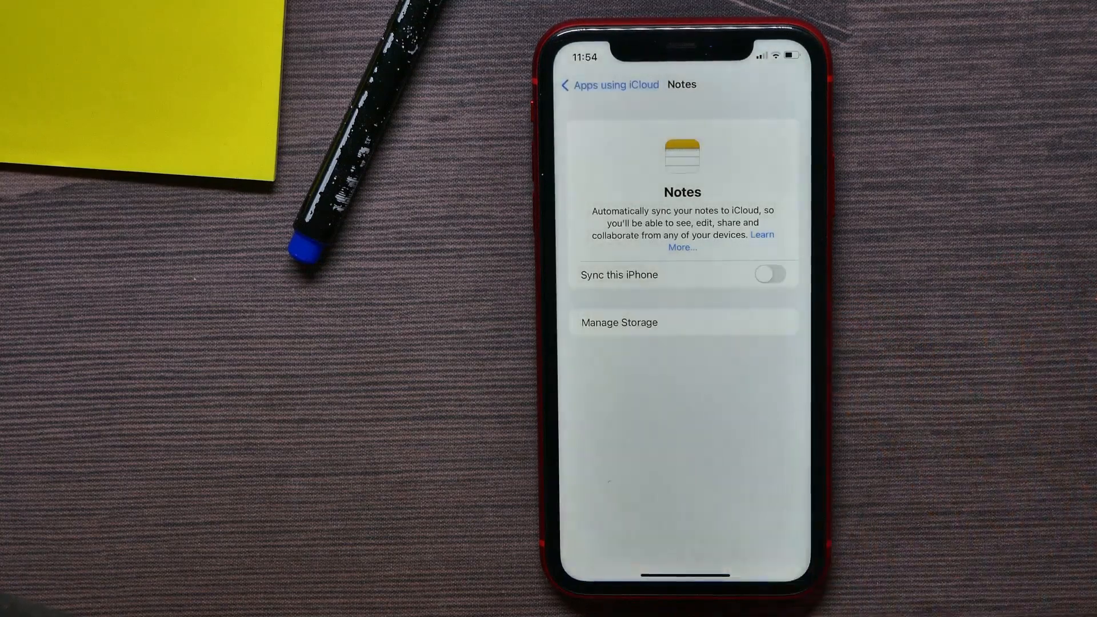